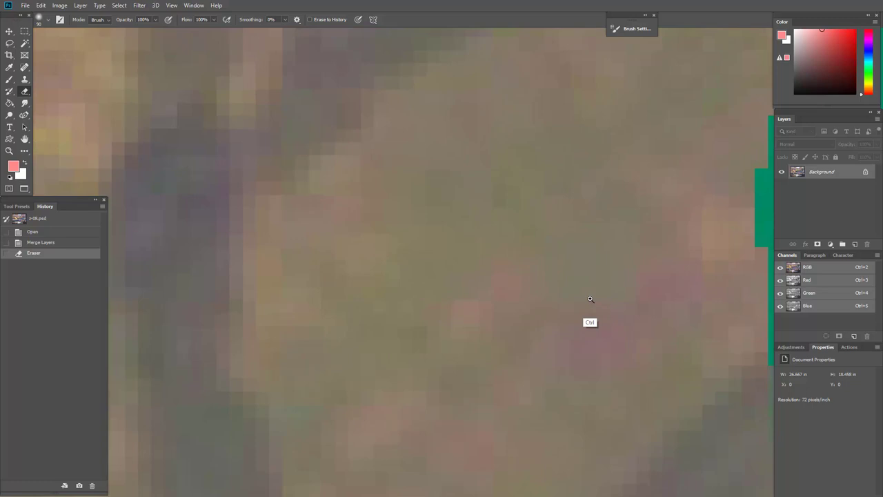
Brush a green ring around the sampled brown colour on the zoomed painting
drag(590, 298, 220, 249)
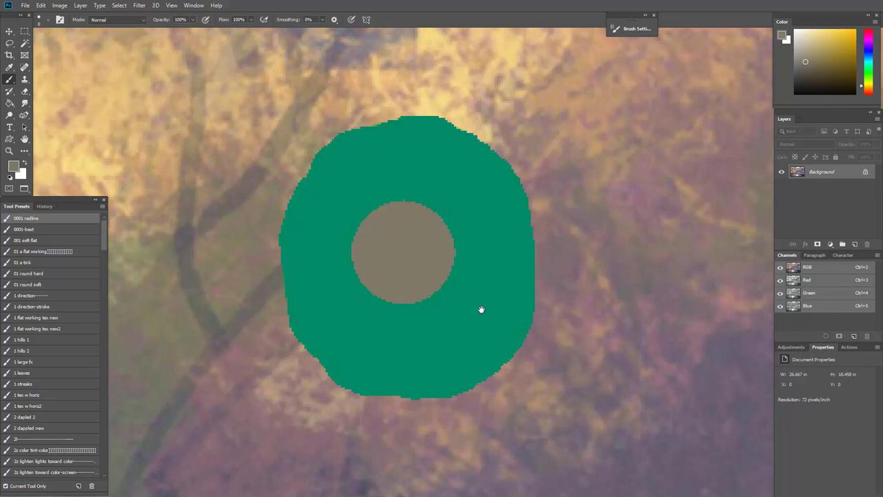
mouse_move(389, 254)
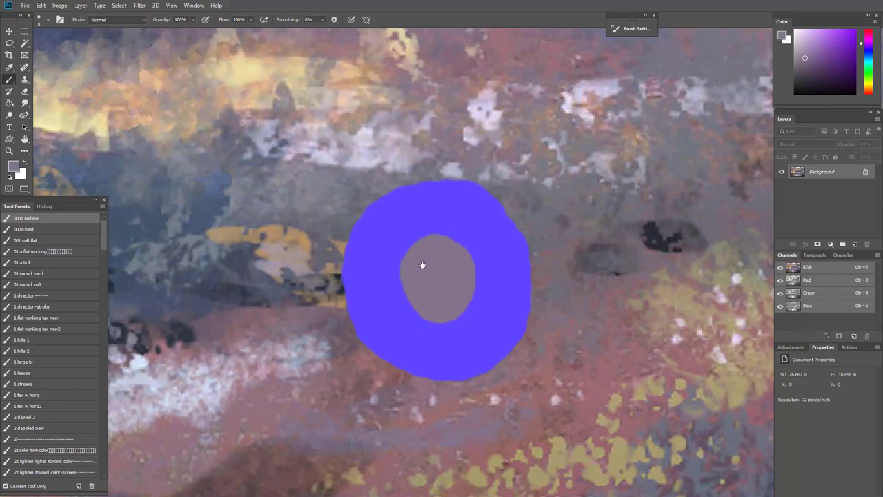
mouse_move(395, 356)
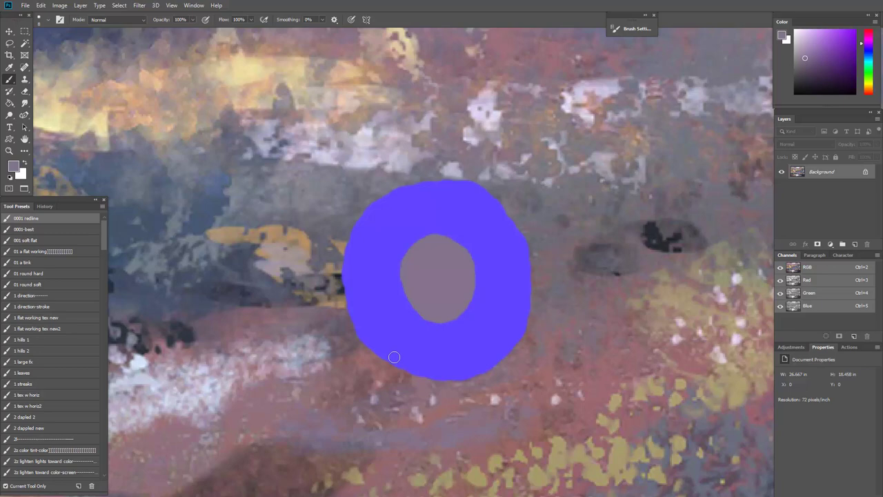
mouse_move(543, 196)
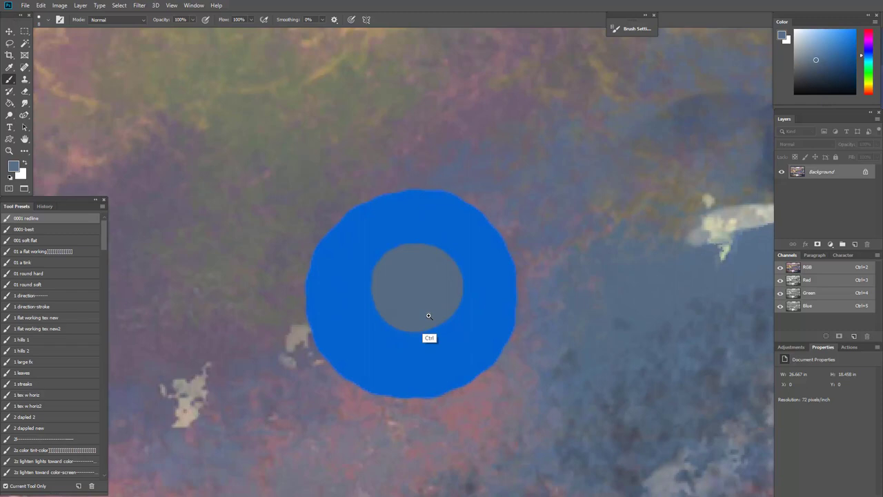
Brush a bright blue ring around the sampled grey-blue patch
drag(428, 314, 422, 289)
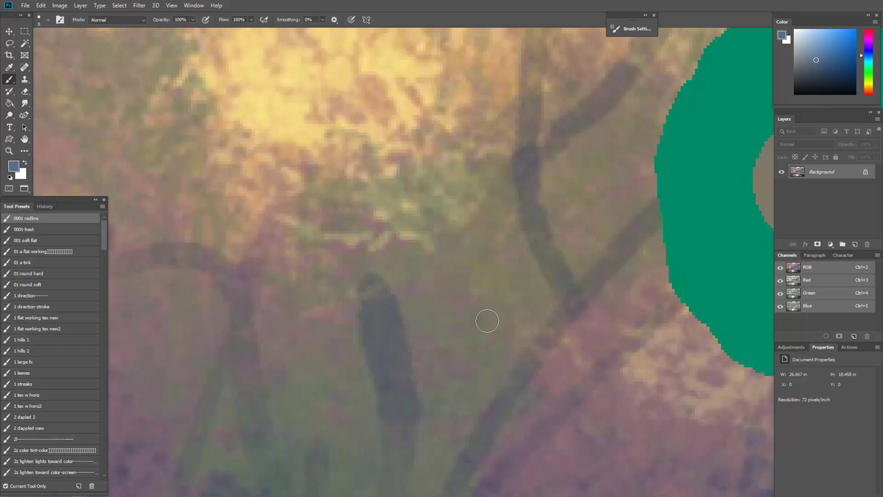
mouse_move(494, 273)
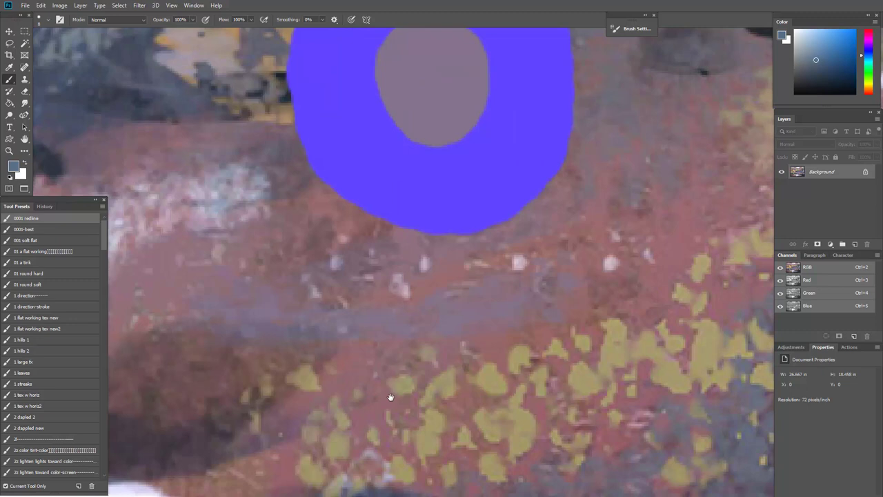
mouse_move(538, 183)
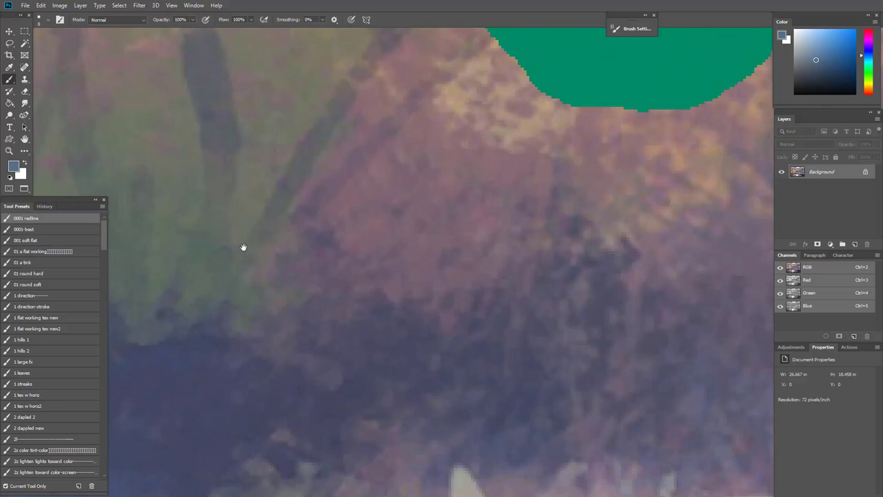
mouse_move(260, 171)
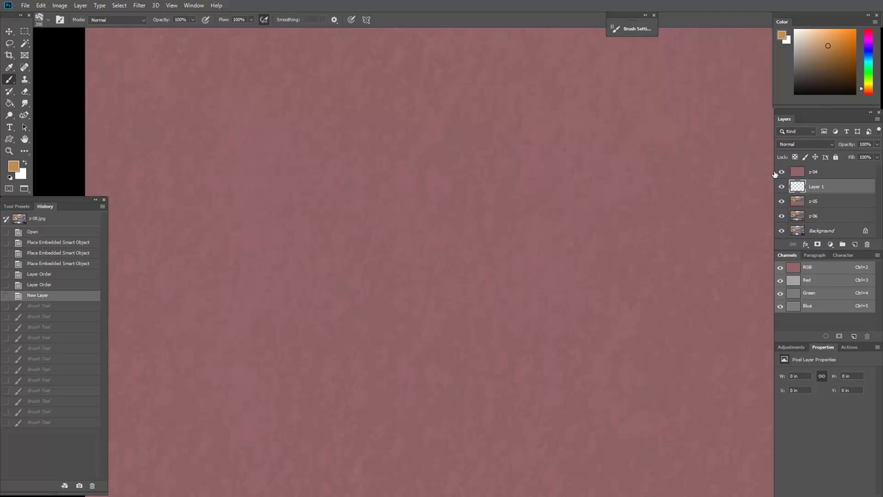
Lay a textured colour stroke on Layer 1 over the pink base
click(781, 186)
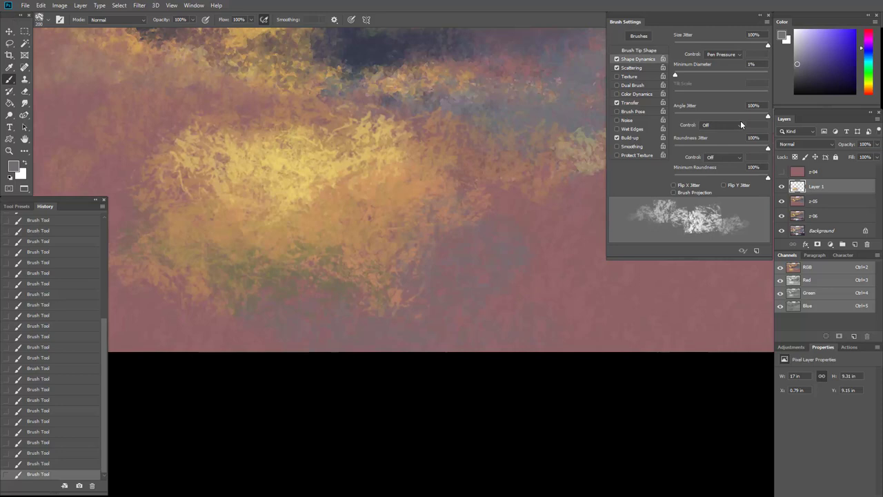
Review the textured brush's Scattering and Shape Dynamics parameters in Brush Settings
click(632, 66)
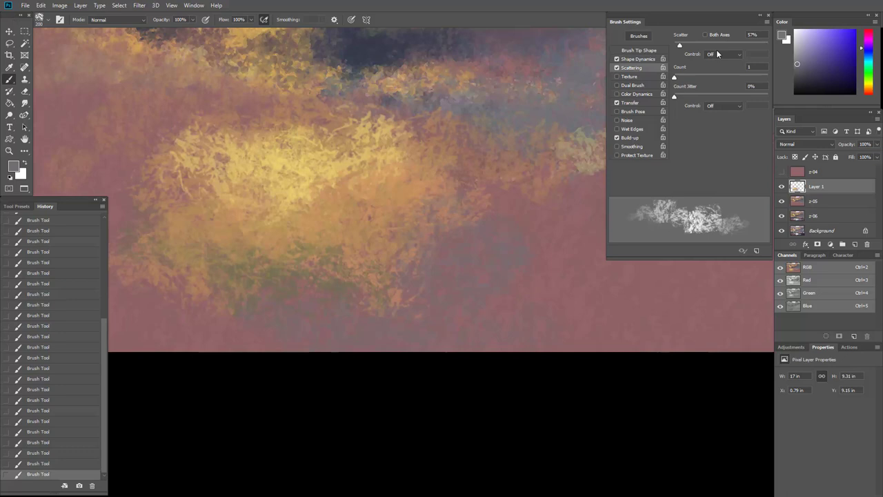
click(637, 58)
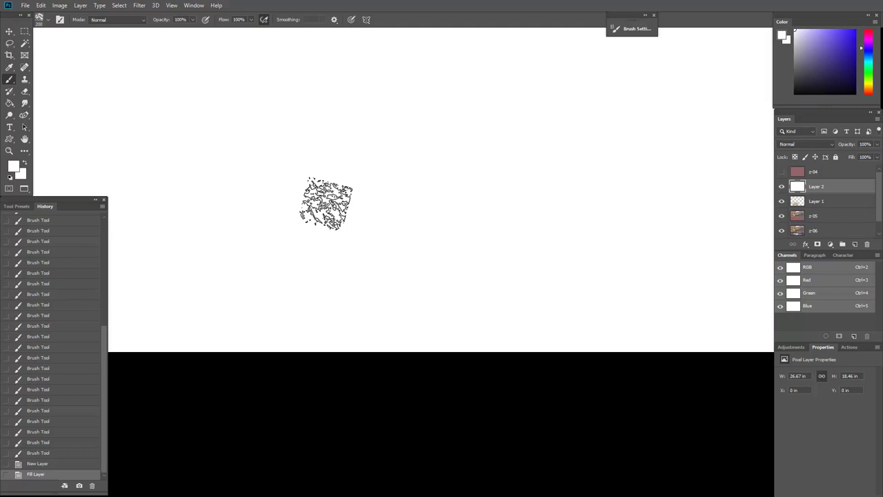
Show the textured brush's Transfer settings after stamping one tip sample
click(632, 27)
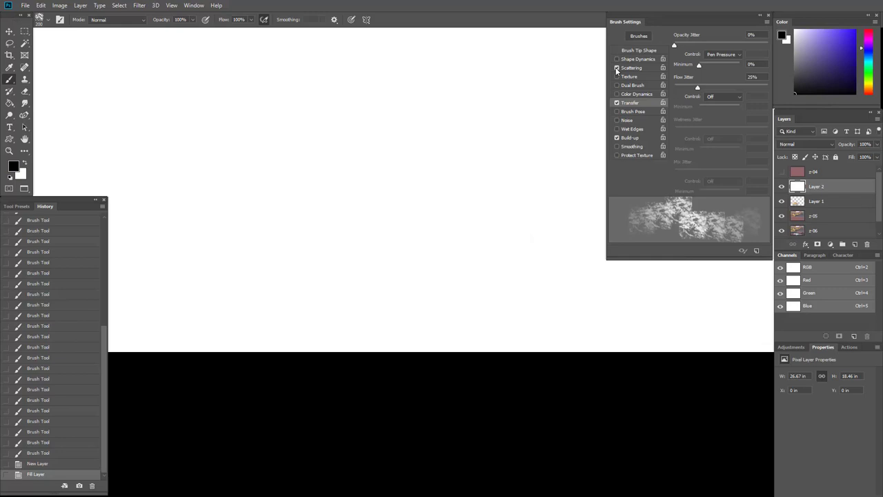